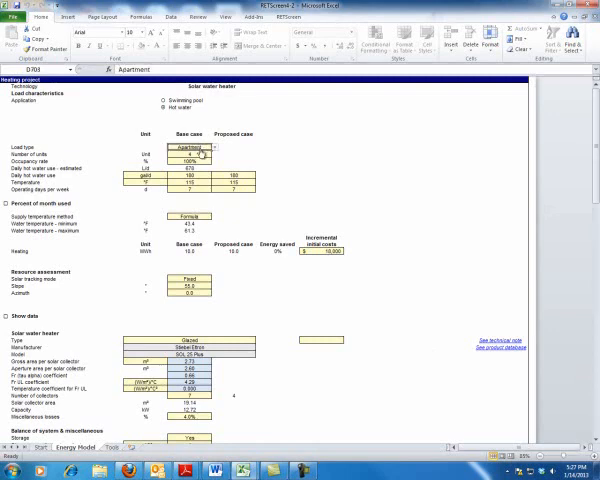
- Choose House as the load type and convert 240 L of daily hot water to US gallons
click(208, 148)
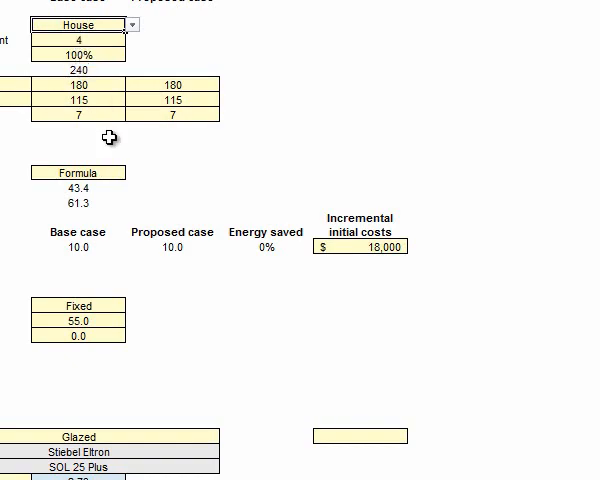
scroll(down, 3)
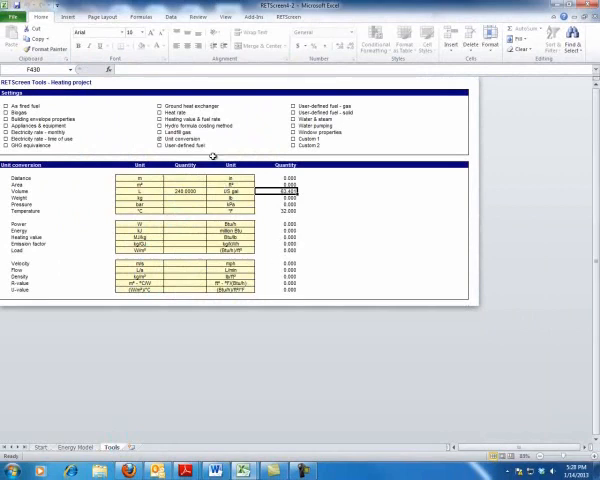
click(62, 447)
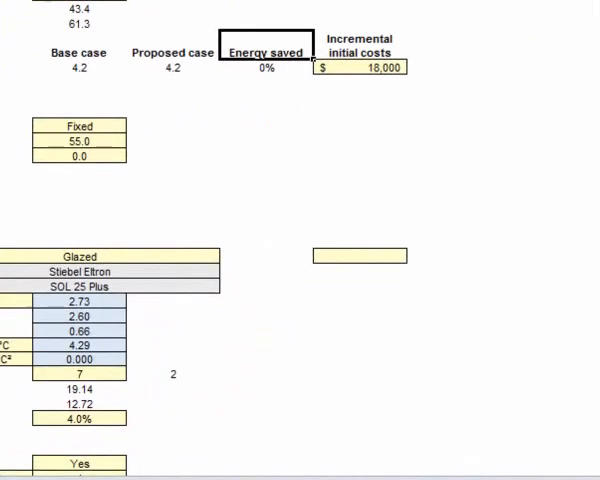
- Enter $7,500 in the Incremental initial costs cell, replacing $18,000
click(360, 67)
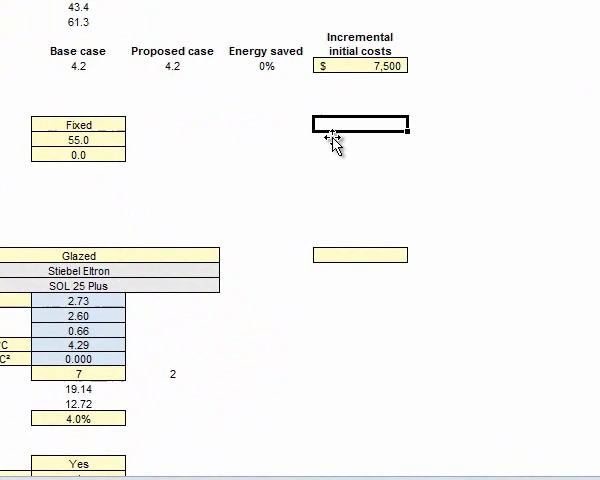
mouse_move(335, 135)
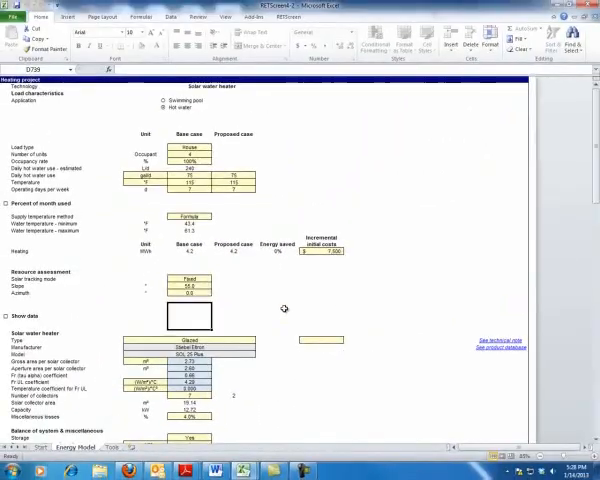
- Try 2, 3 and 4 collectors, checking solar fraction, and keep three for 72%
scroll(down, 3)
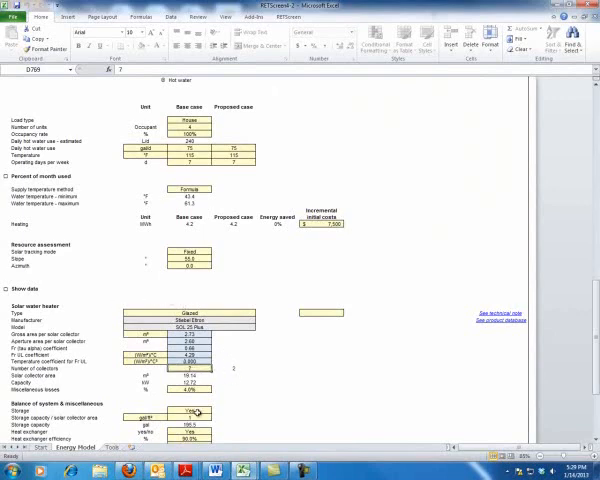
scroll(down, 3)
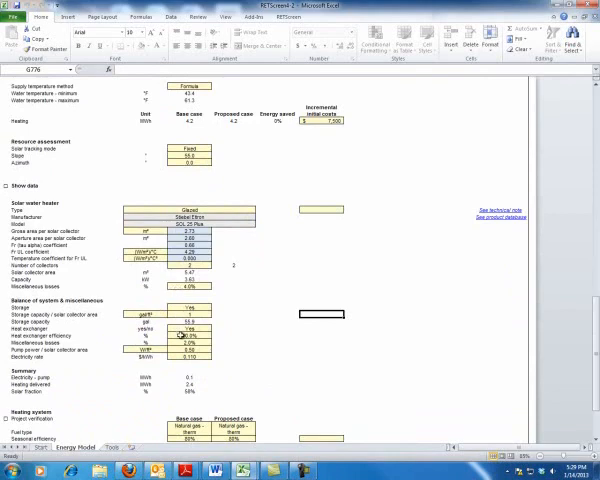
click(178, 339)
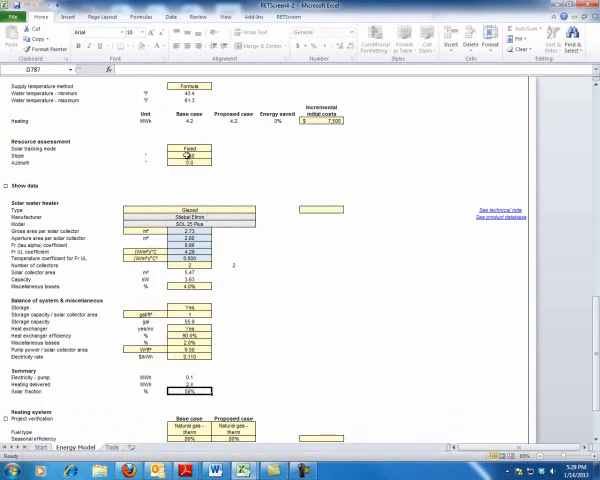
scroll(down, 3)
text(3)
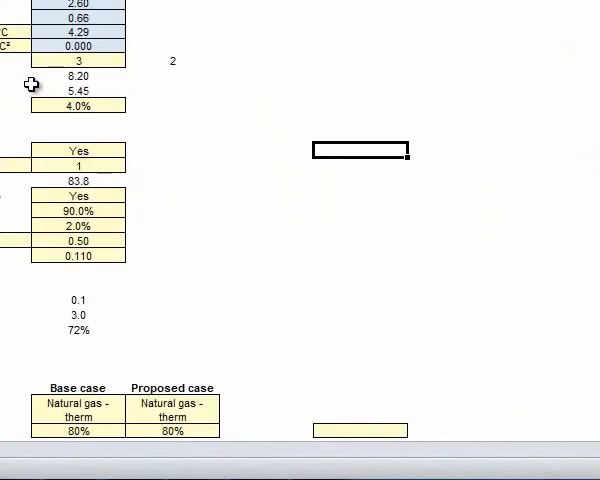
text(4)
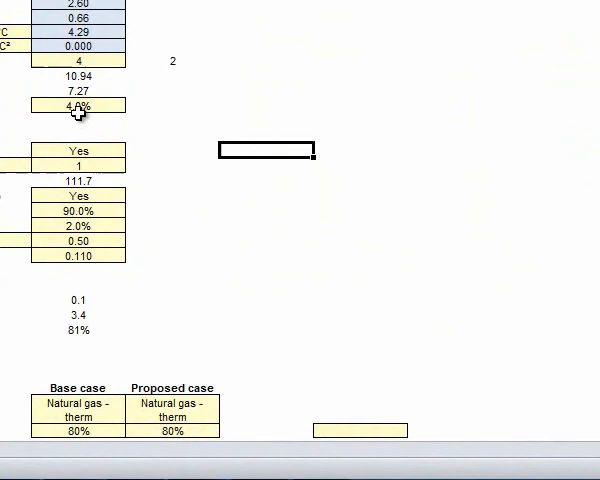
scroll(down, 3)
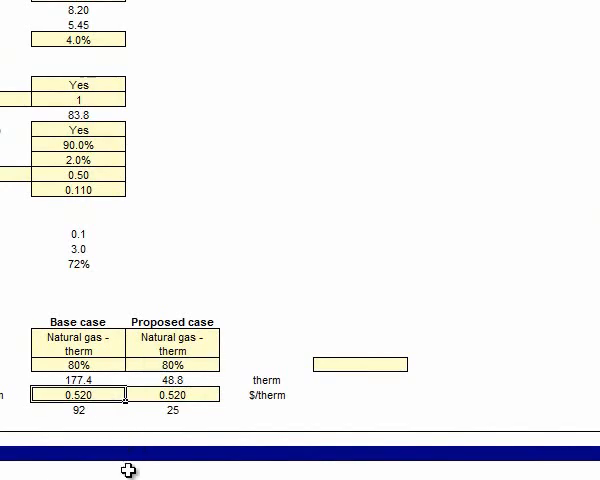
- Enter a 0.63 $/therm gas rate, giving $112 base versus $31 proposed fuel cost
text(.63)
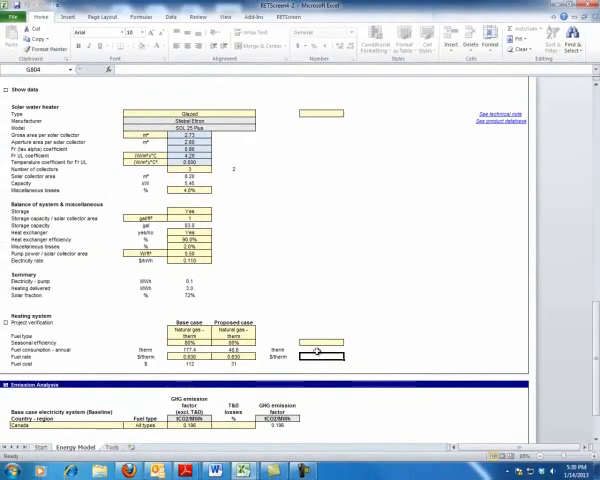
scroll(down, 3)
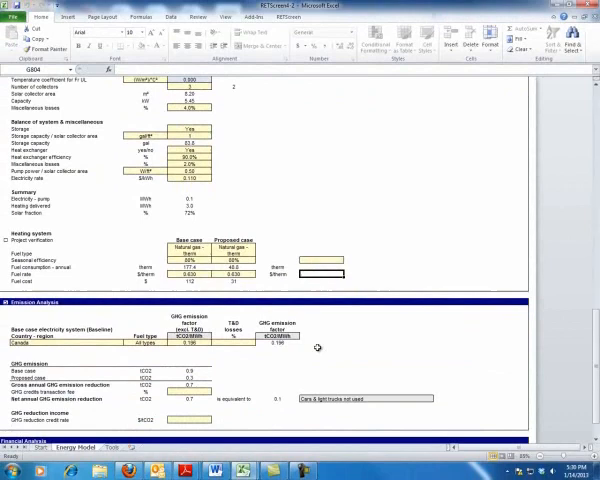
click(217, 297)
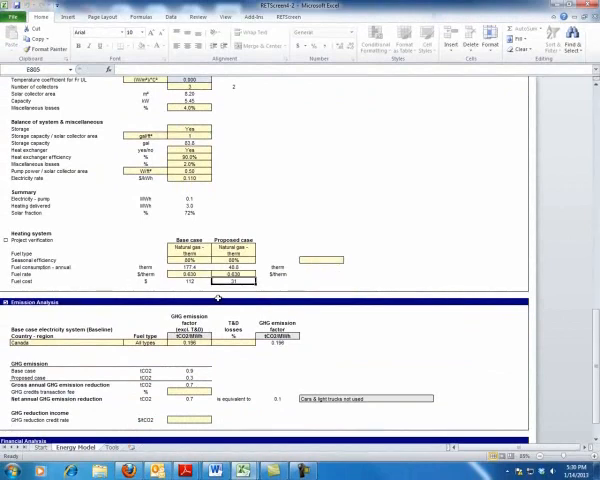
scroll(down, 3)
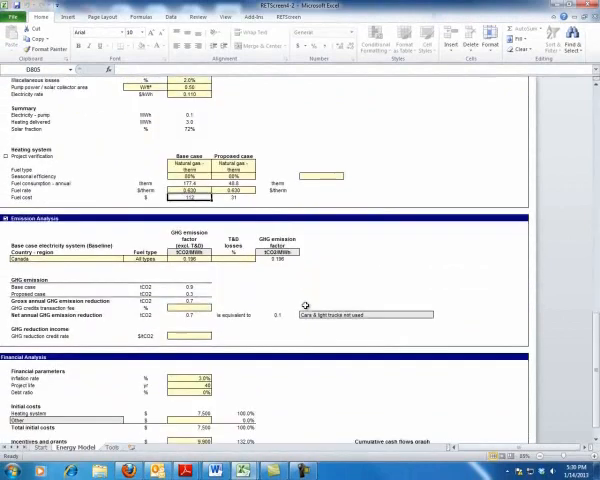
- Enter $4,125 in Incentives and grants and view the Cumulative cash flows graph
scroll(down, 3)
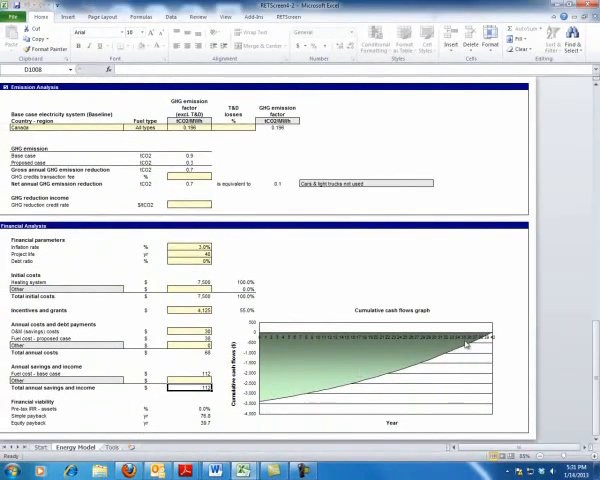
scroll(down, 3)
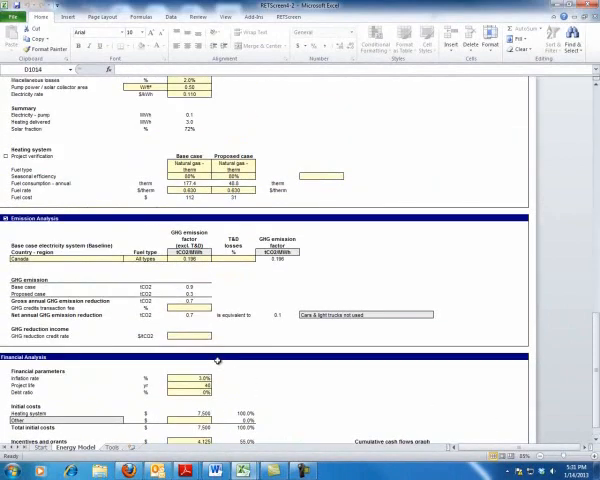
scroll(down, 3)
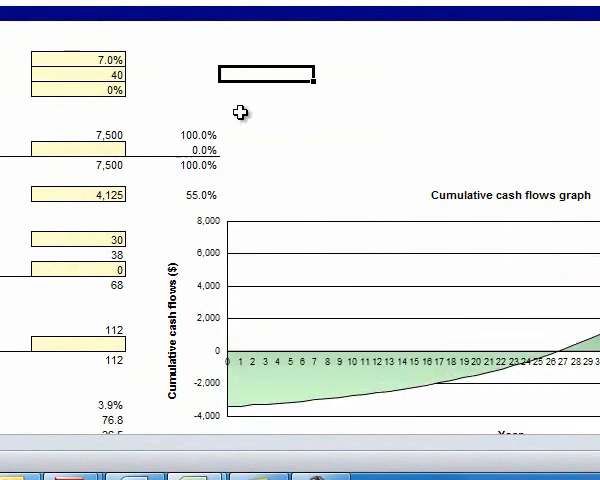
mouse_move(242, 112)
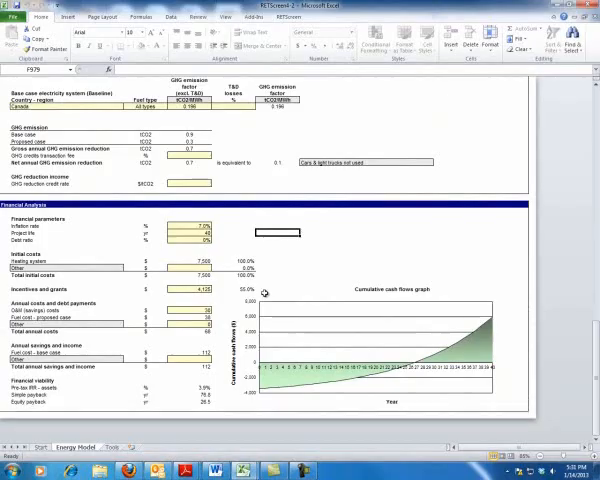
- Set the inflation rate to 7.0% and review the 26.5-year equity payback
scroll(down, 3)
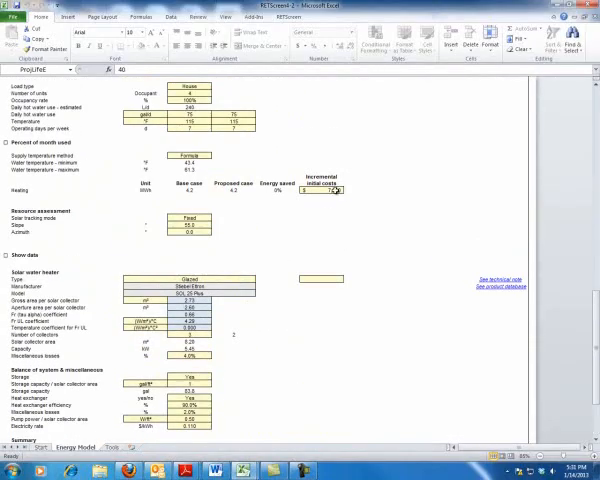
scroll(down, 3)
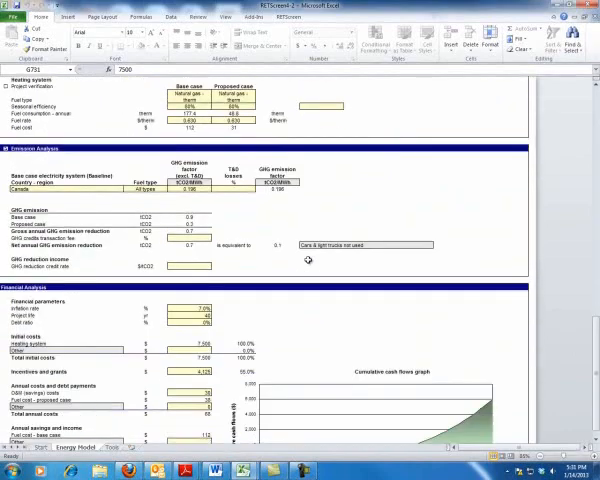
scroll(down, 3)
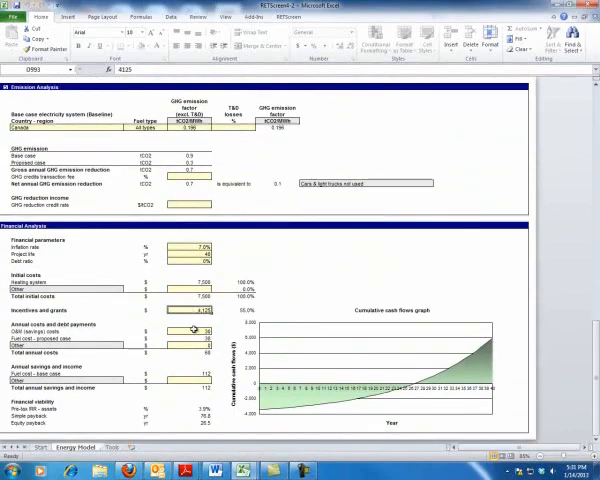